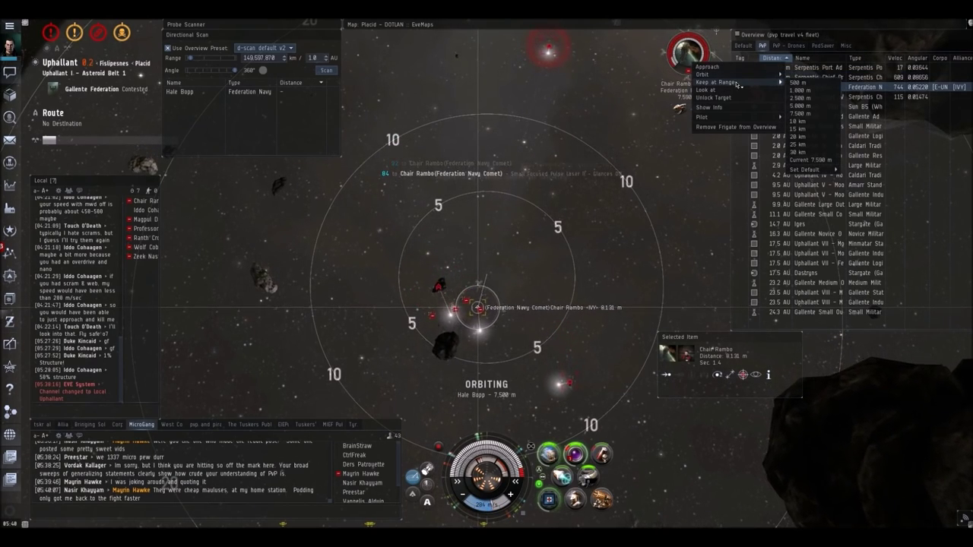
Start closing on the Federation Navy Comet and bring up its action menu
left_click(715, 82)
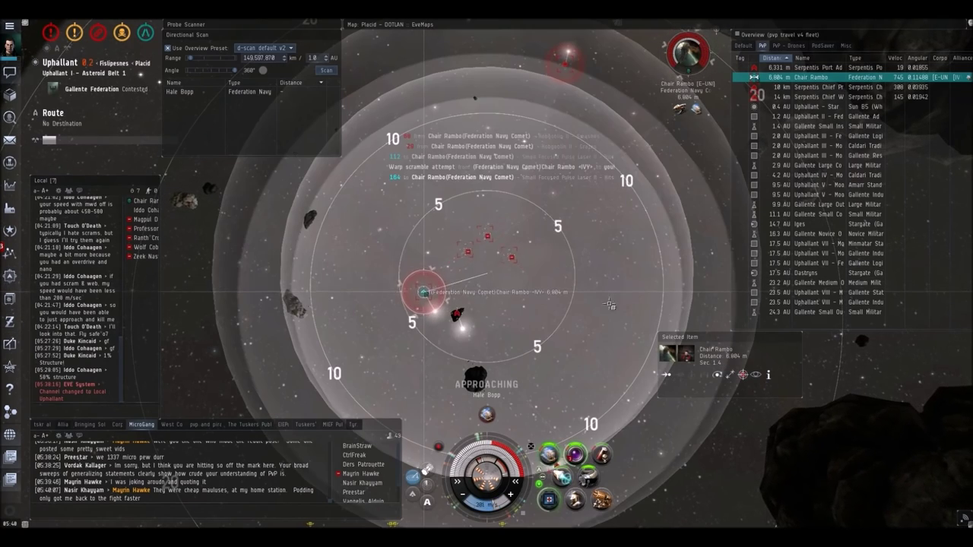
right_click(817, 67)
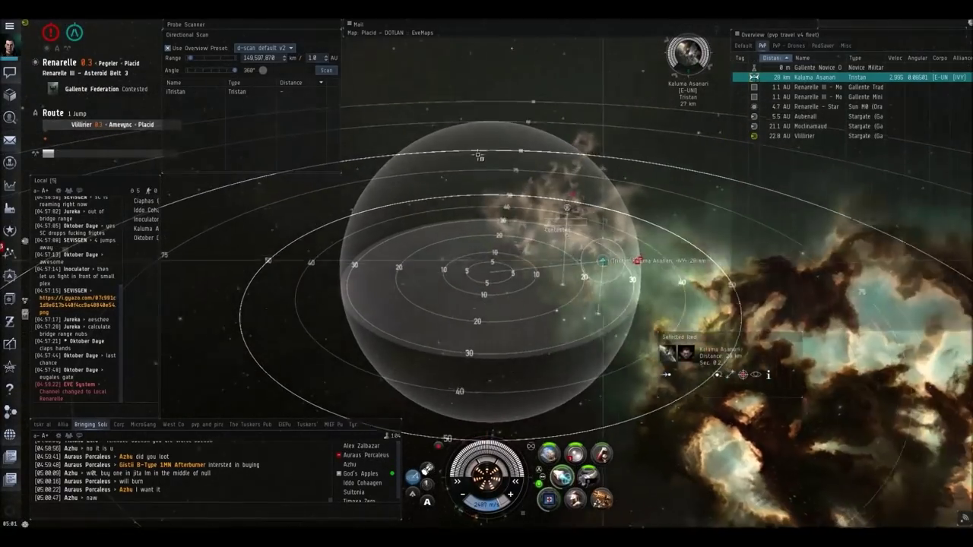
Approach the Tristan frigate from its right-click menu
right_click(813, 77)
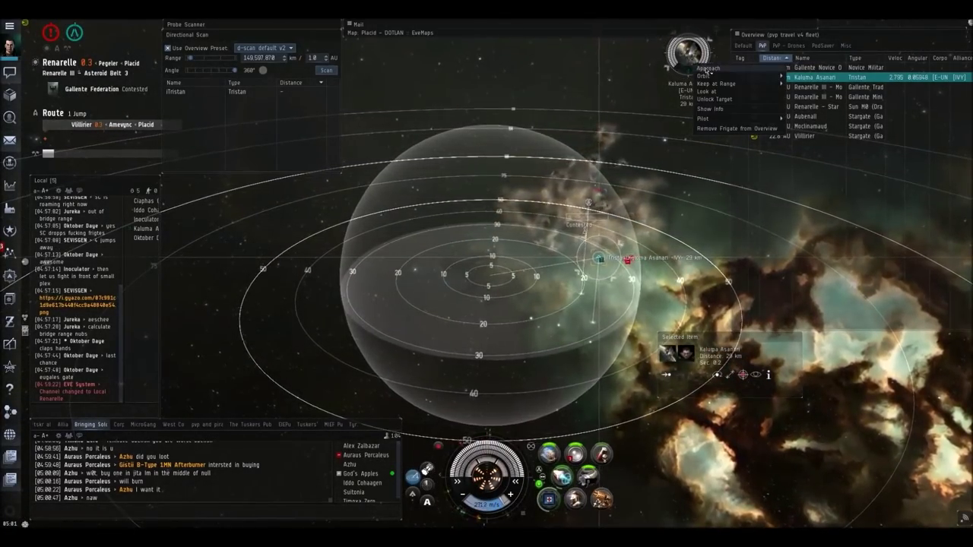
left_click(706, 68)
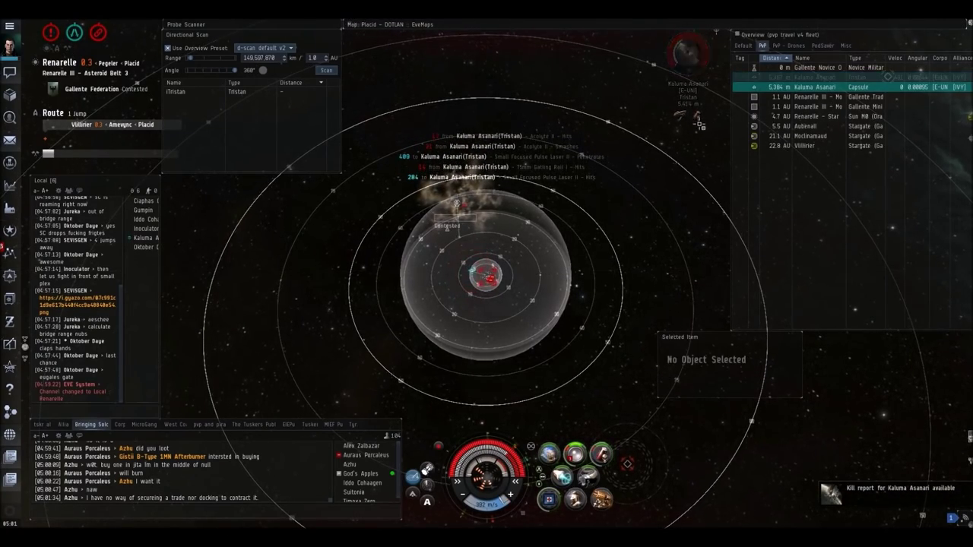
Select entries in the overview while fighting the second Tristan in Upallant
left_click(817, 77)
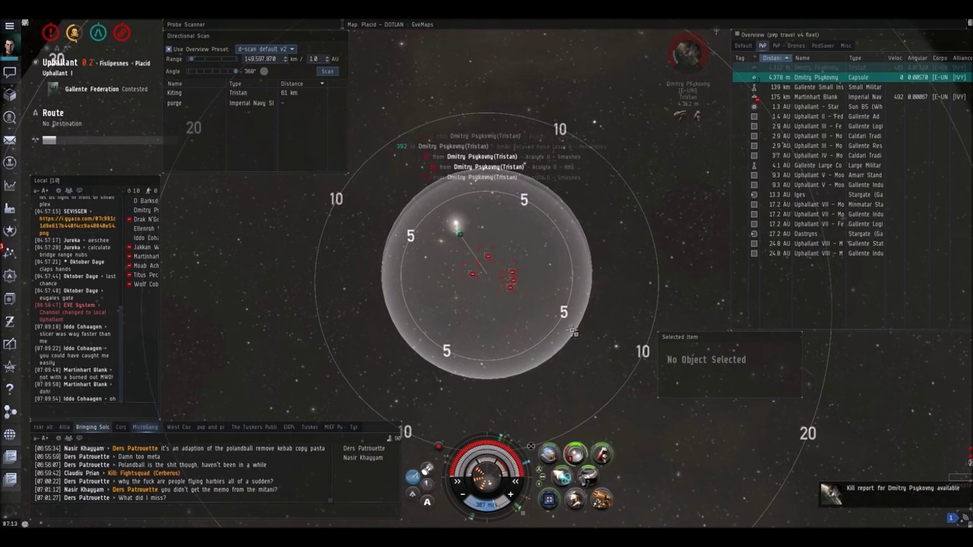
left_click(817, 68)
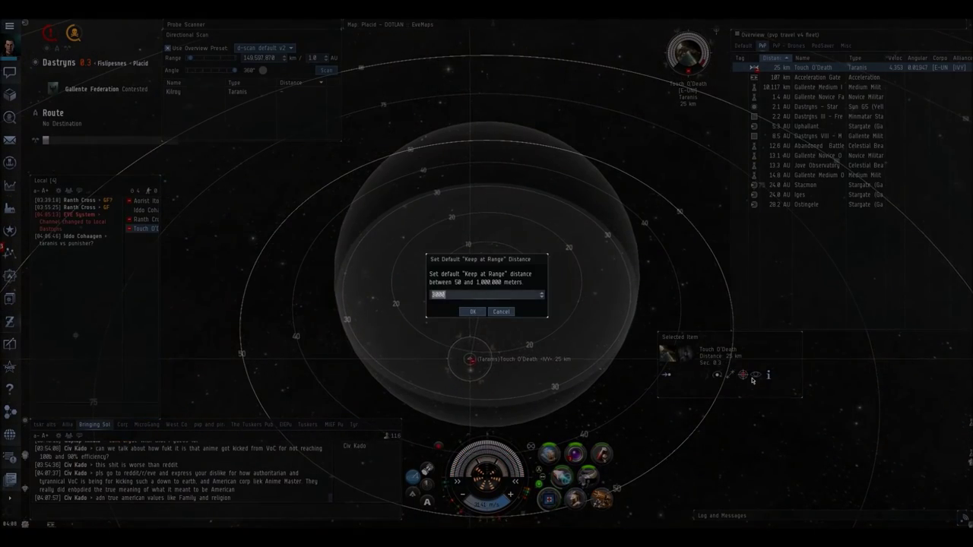
Confirm a 7,500 m default range and keep at range from the Taranis
left_click(472, 312)
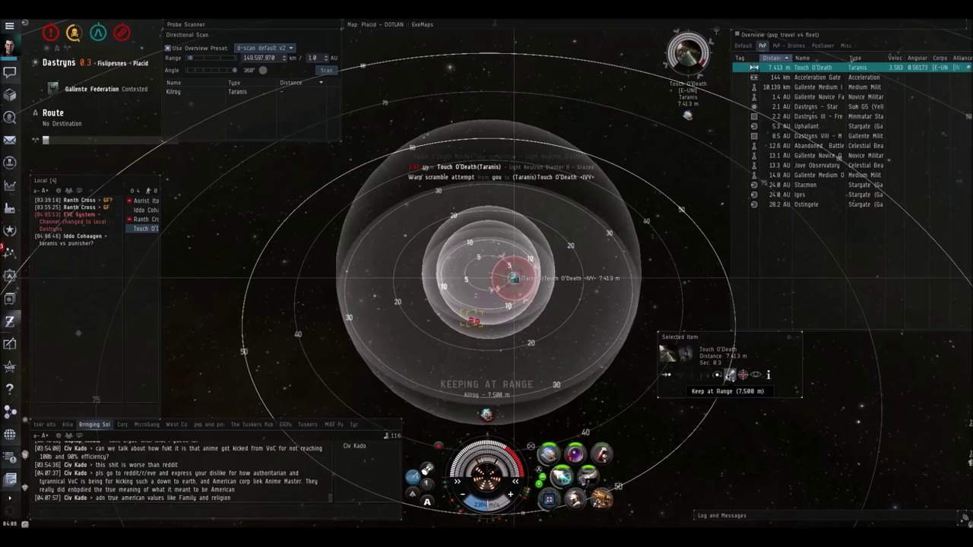
left_click(549, 453)
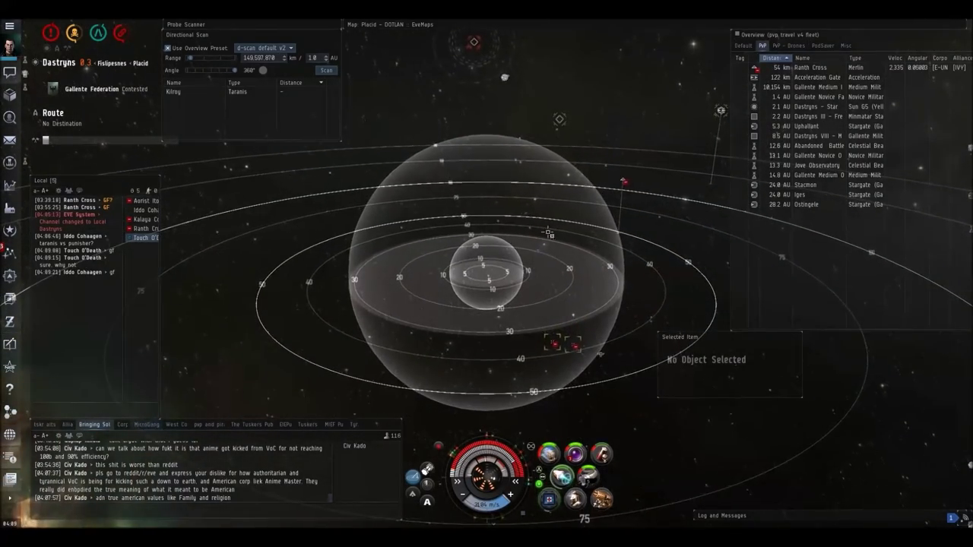
Select the Merlin at 48 km in the overview
left_click(809, 67)
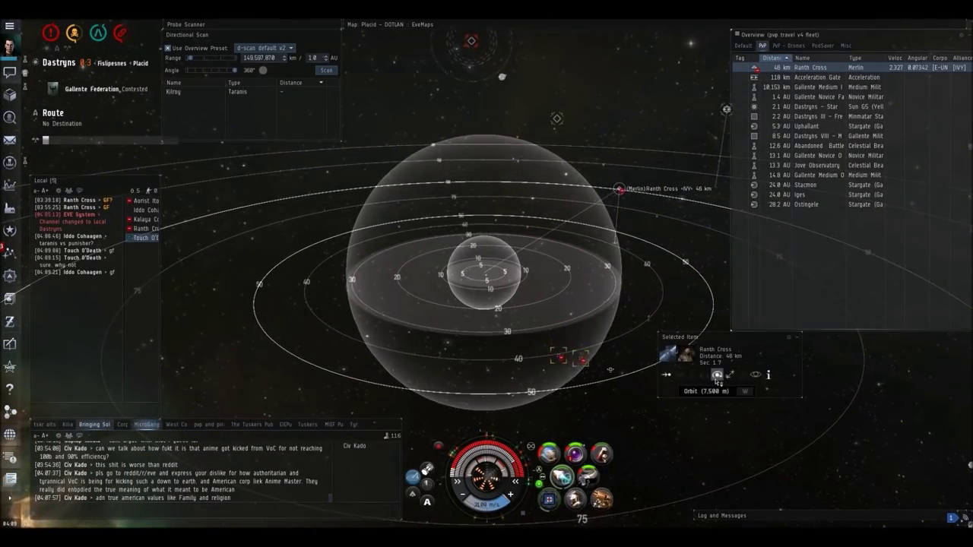